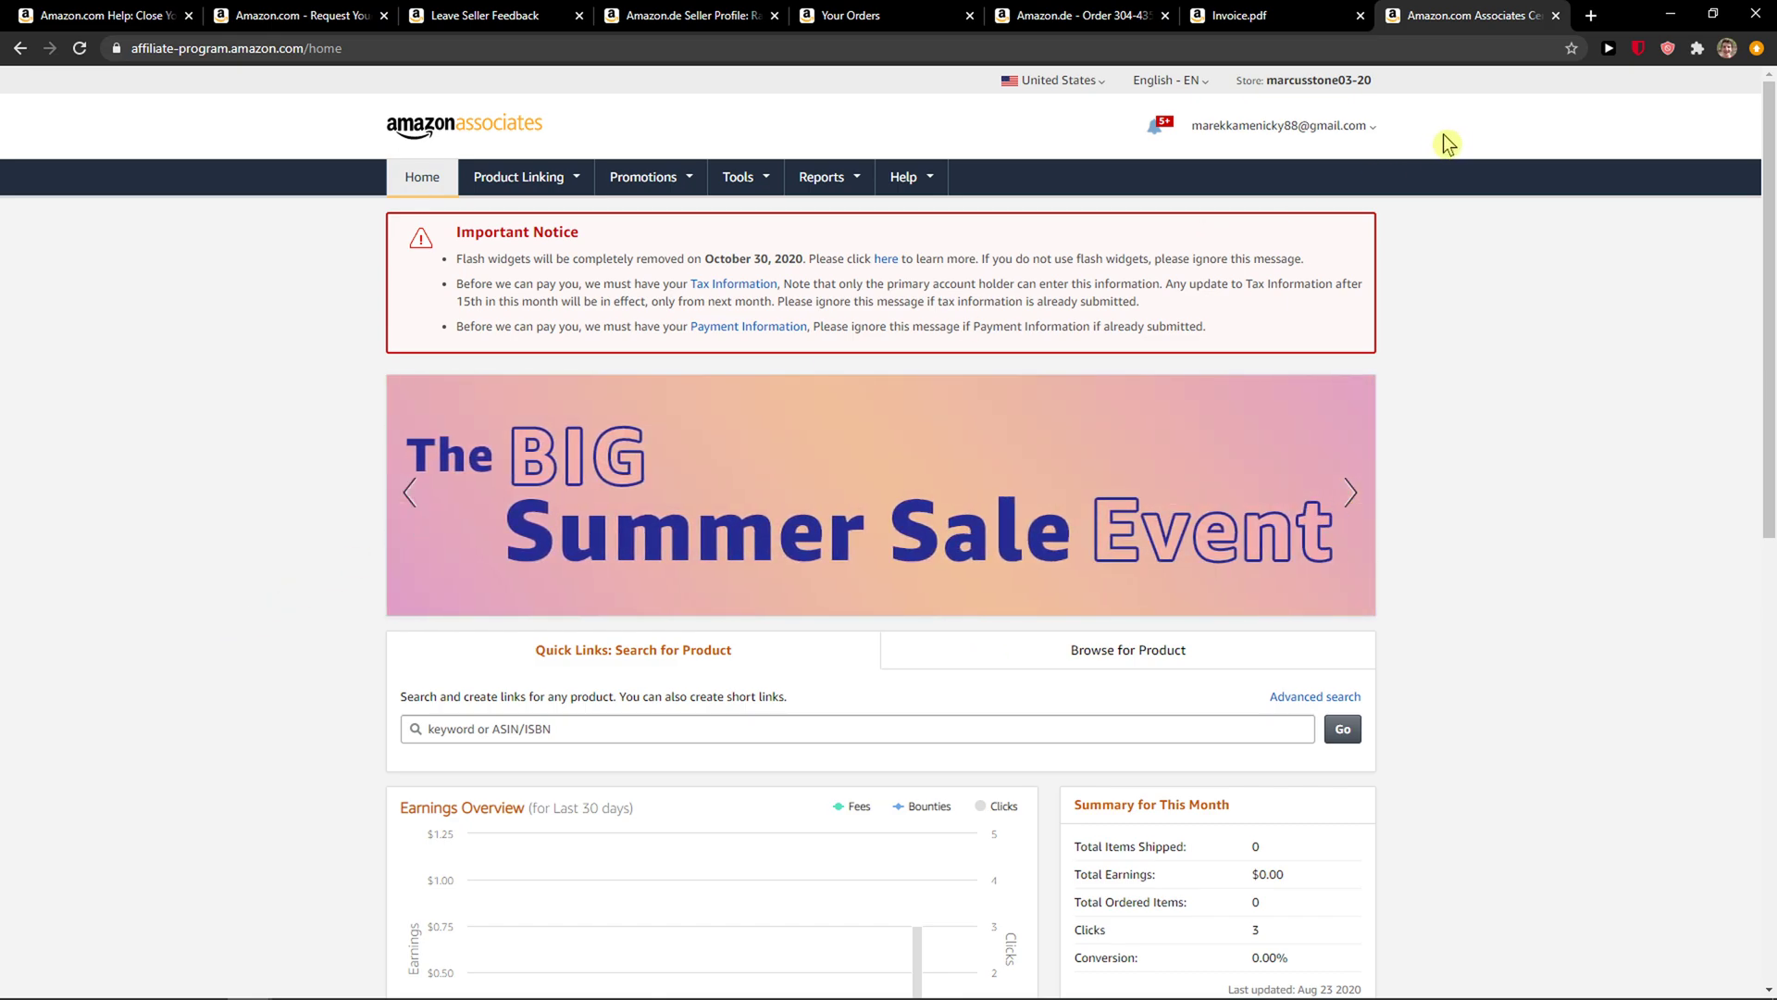
pyautogui.moveTo(1127, 221)
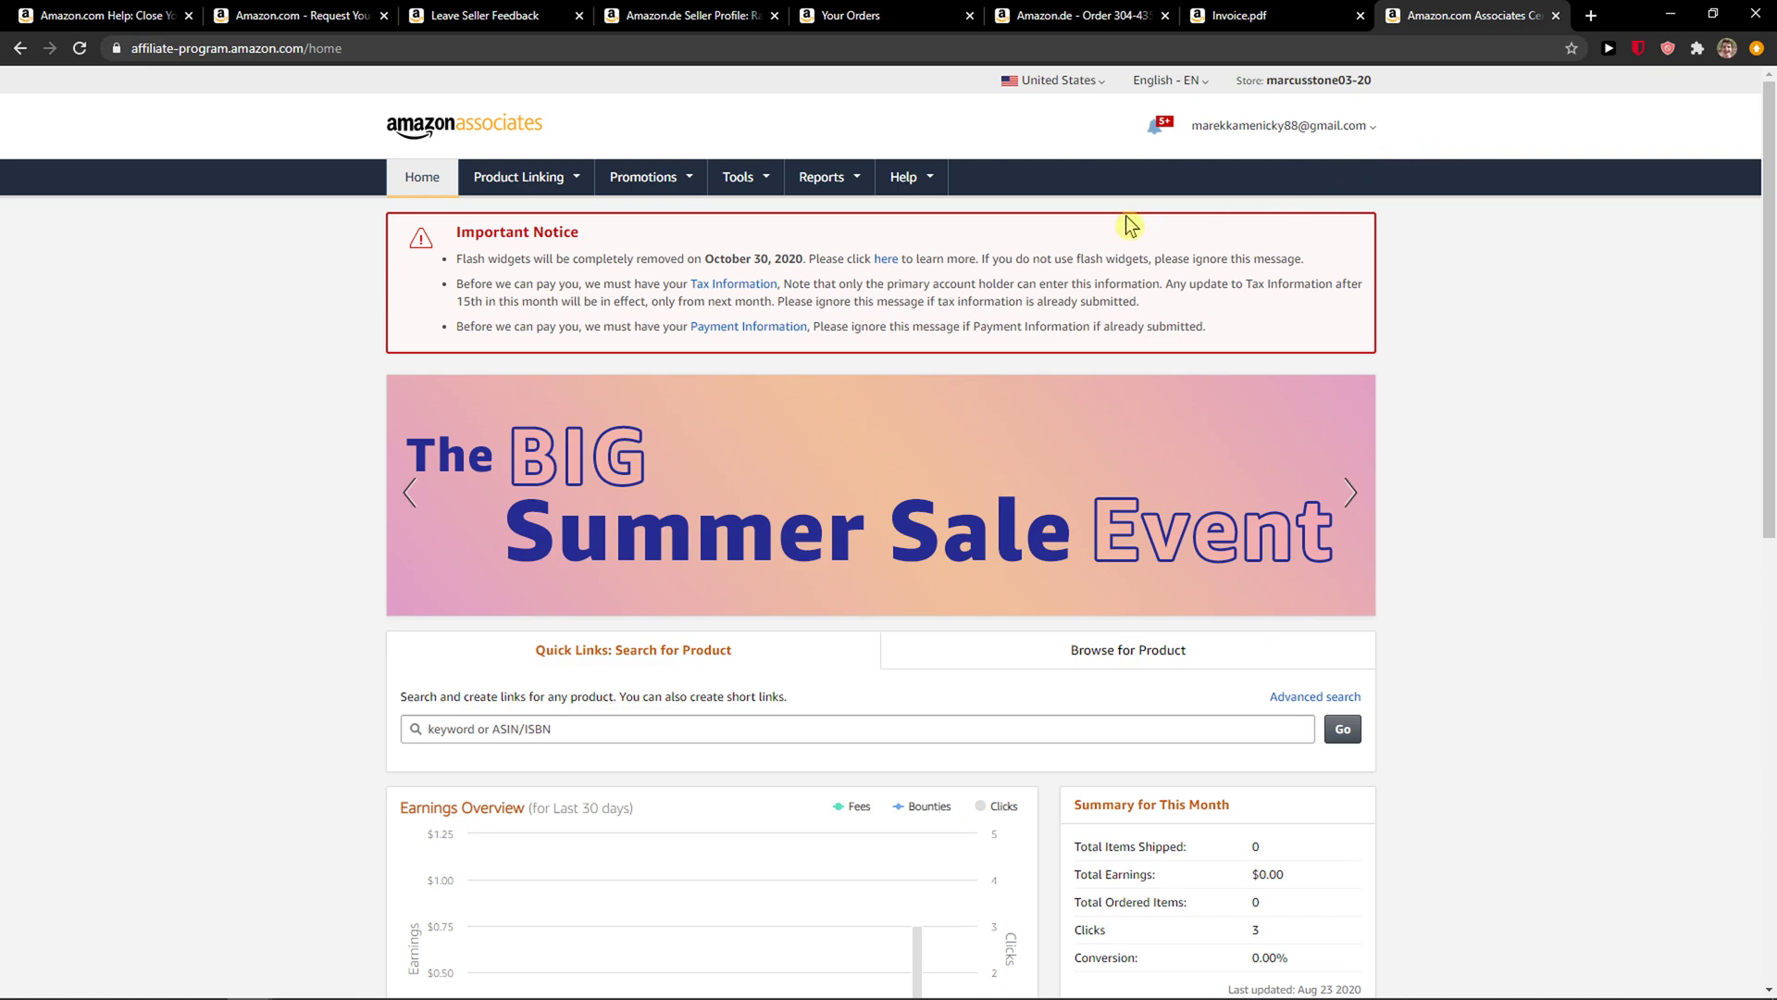
# Step: Go to Account Settings from the account email menu, then to Change Payment Method
pyautogui.click(1281, 126)
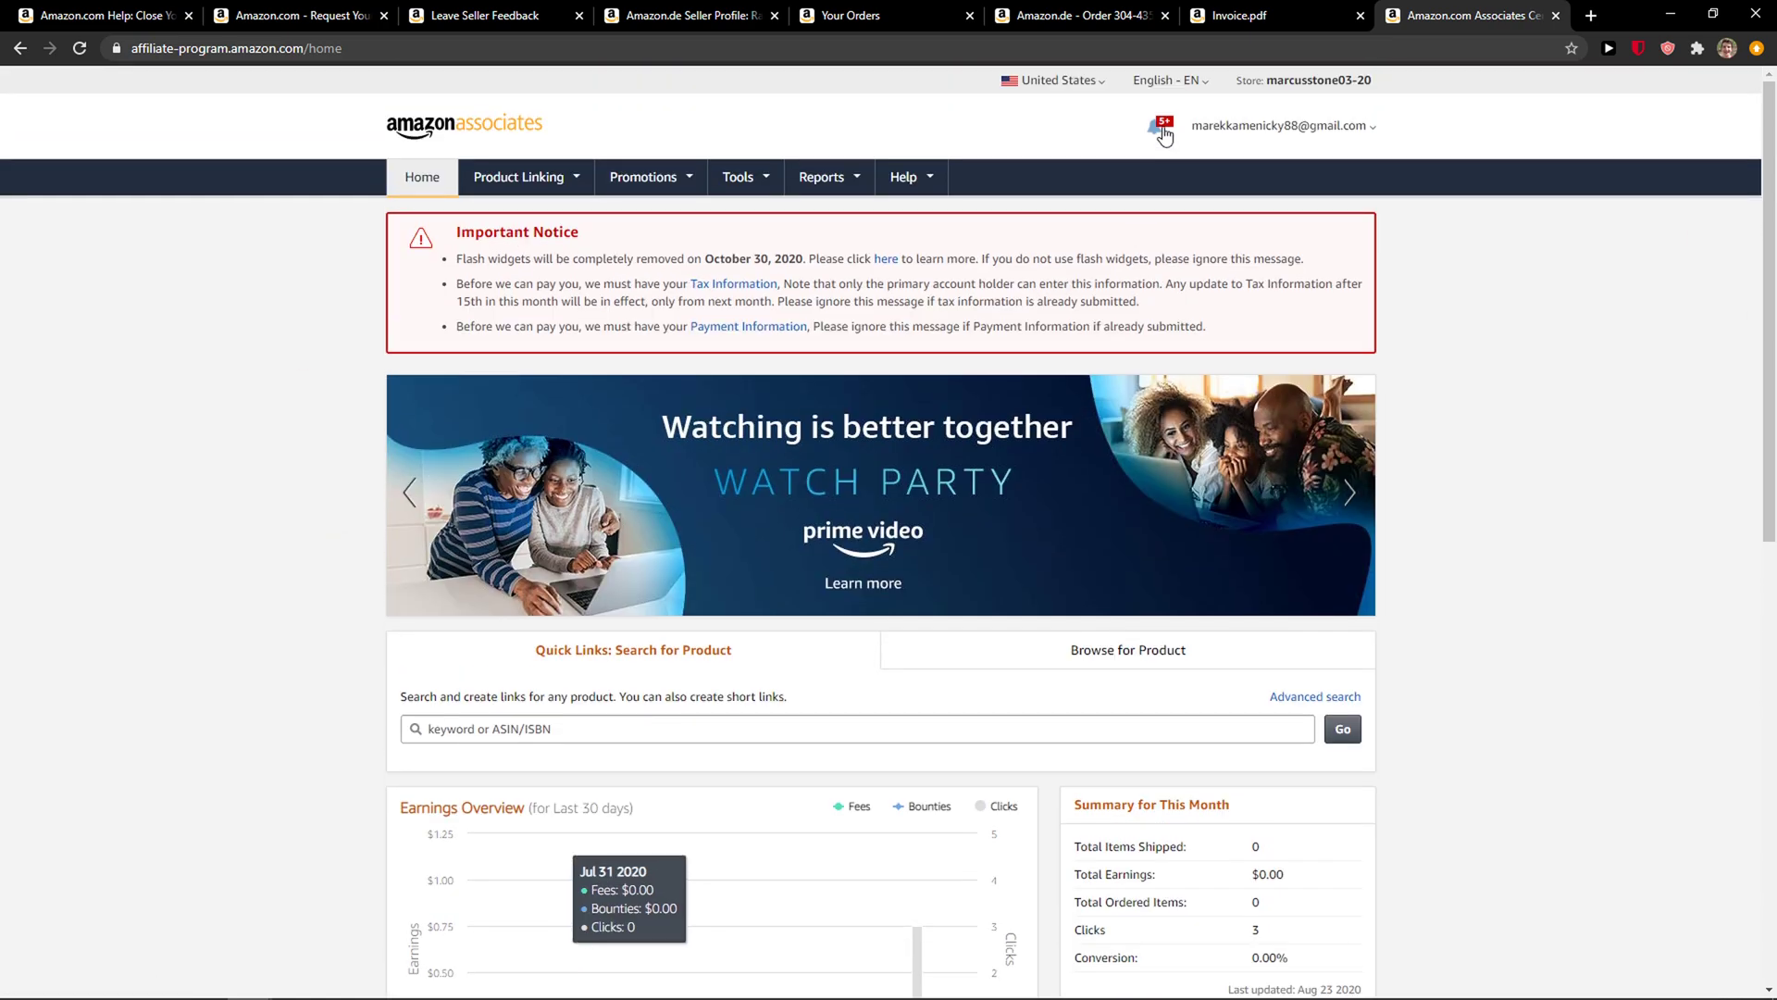
pyautogui.click(1278, 125)
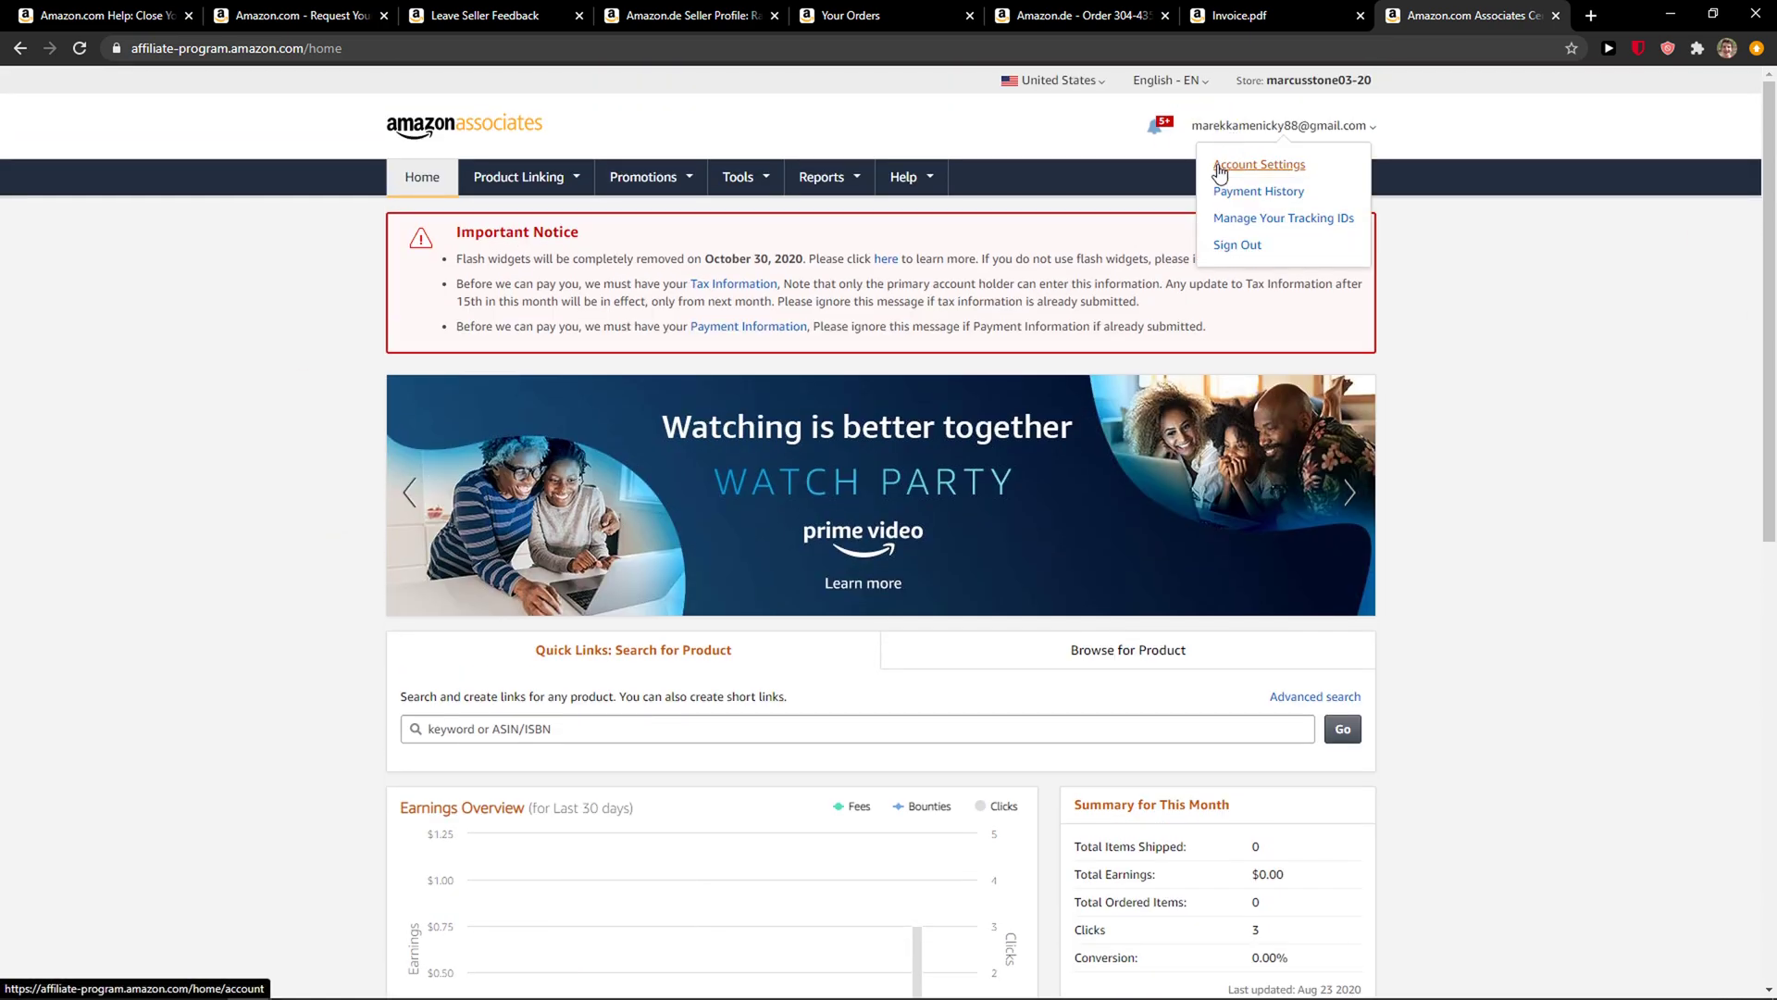
pyautogui.click(1257, 165)
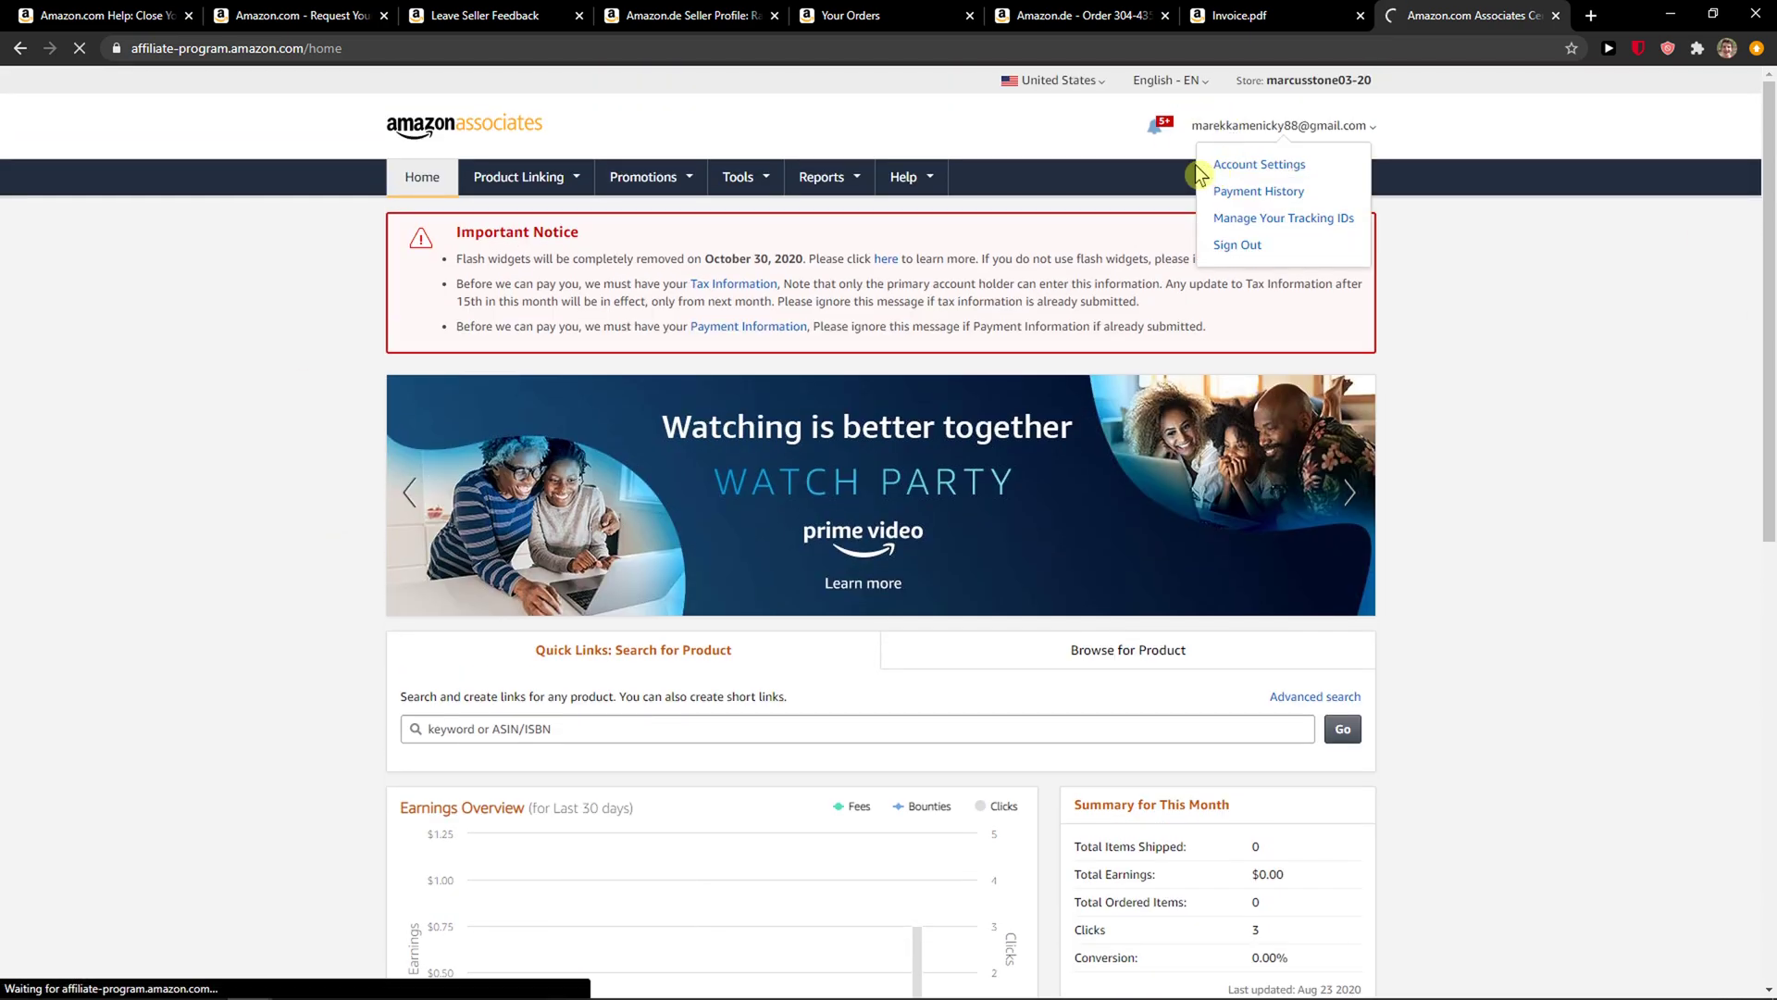
pyautogui.click(1258, 165)
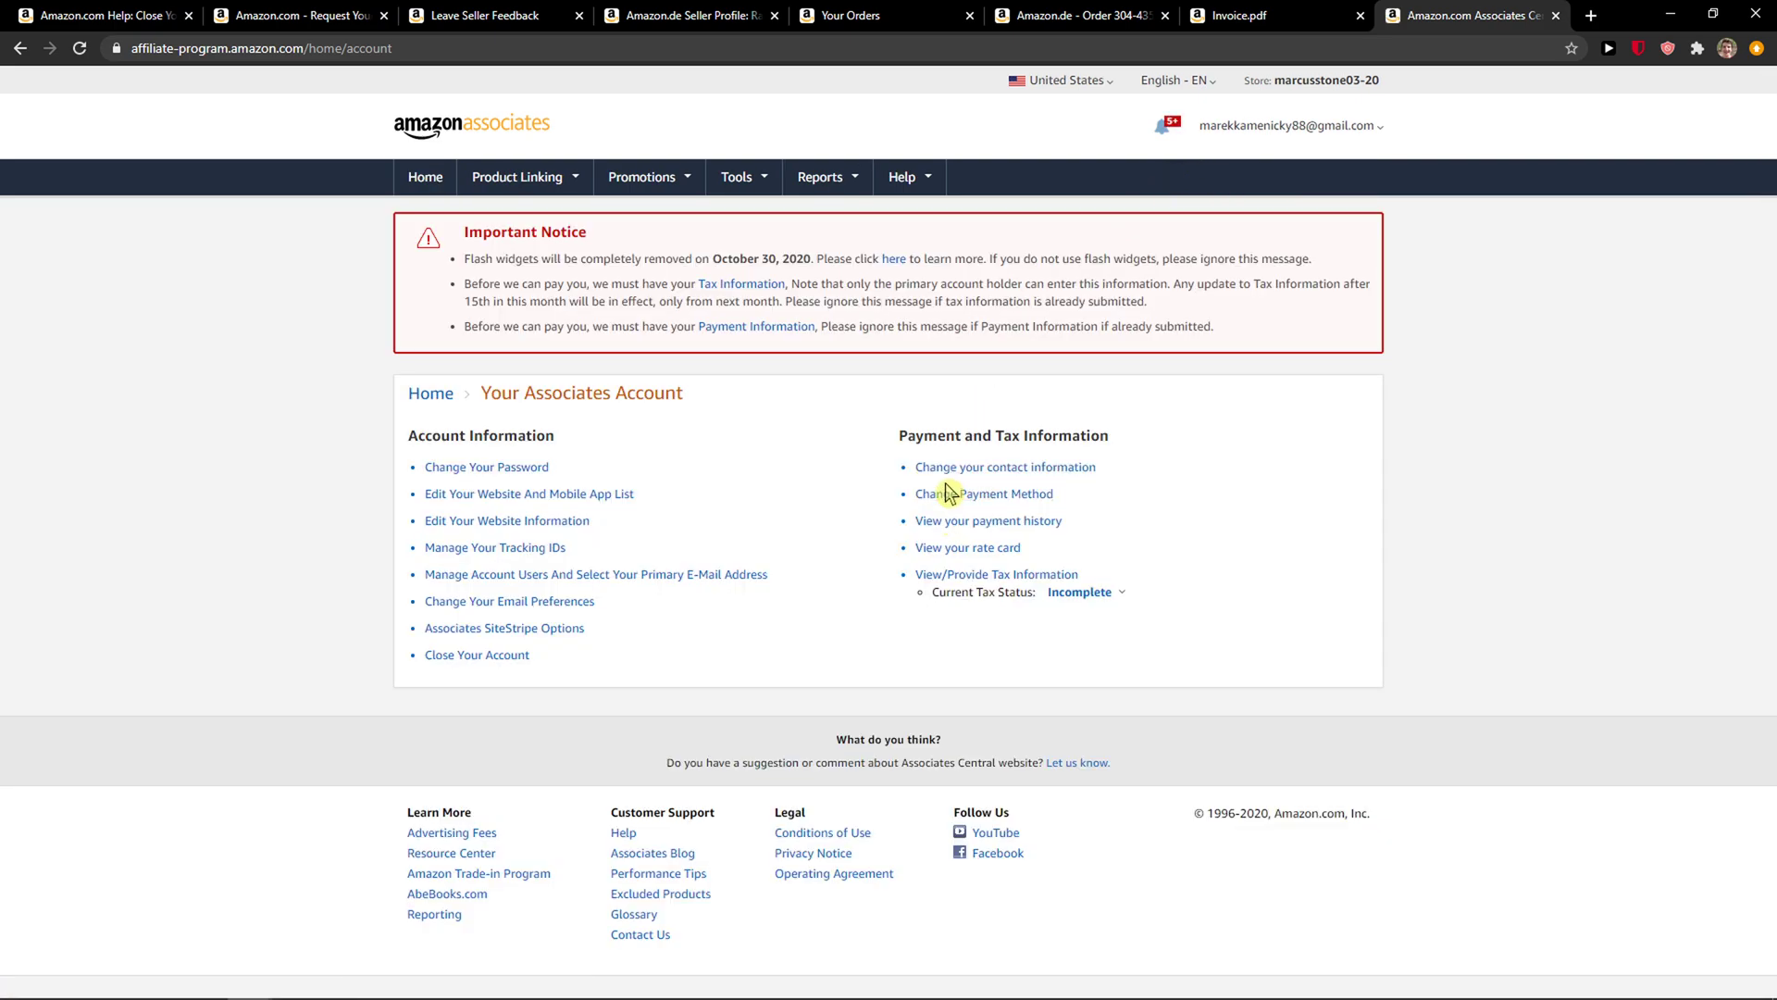
pyautogui.click(984, 493)
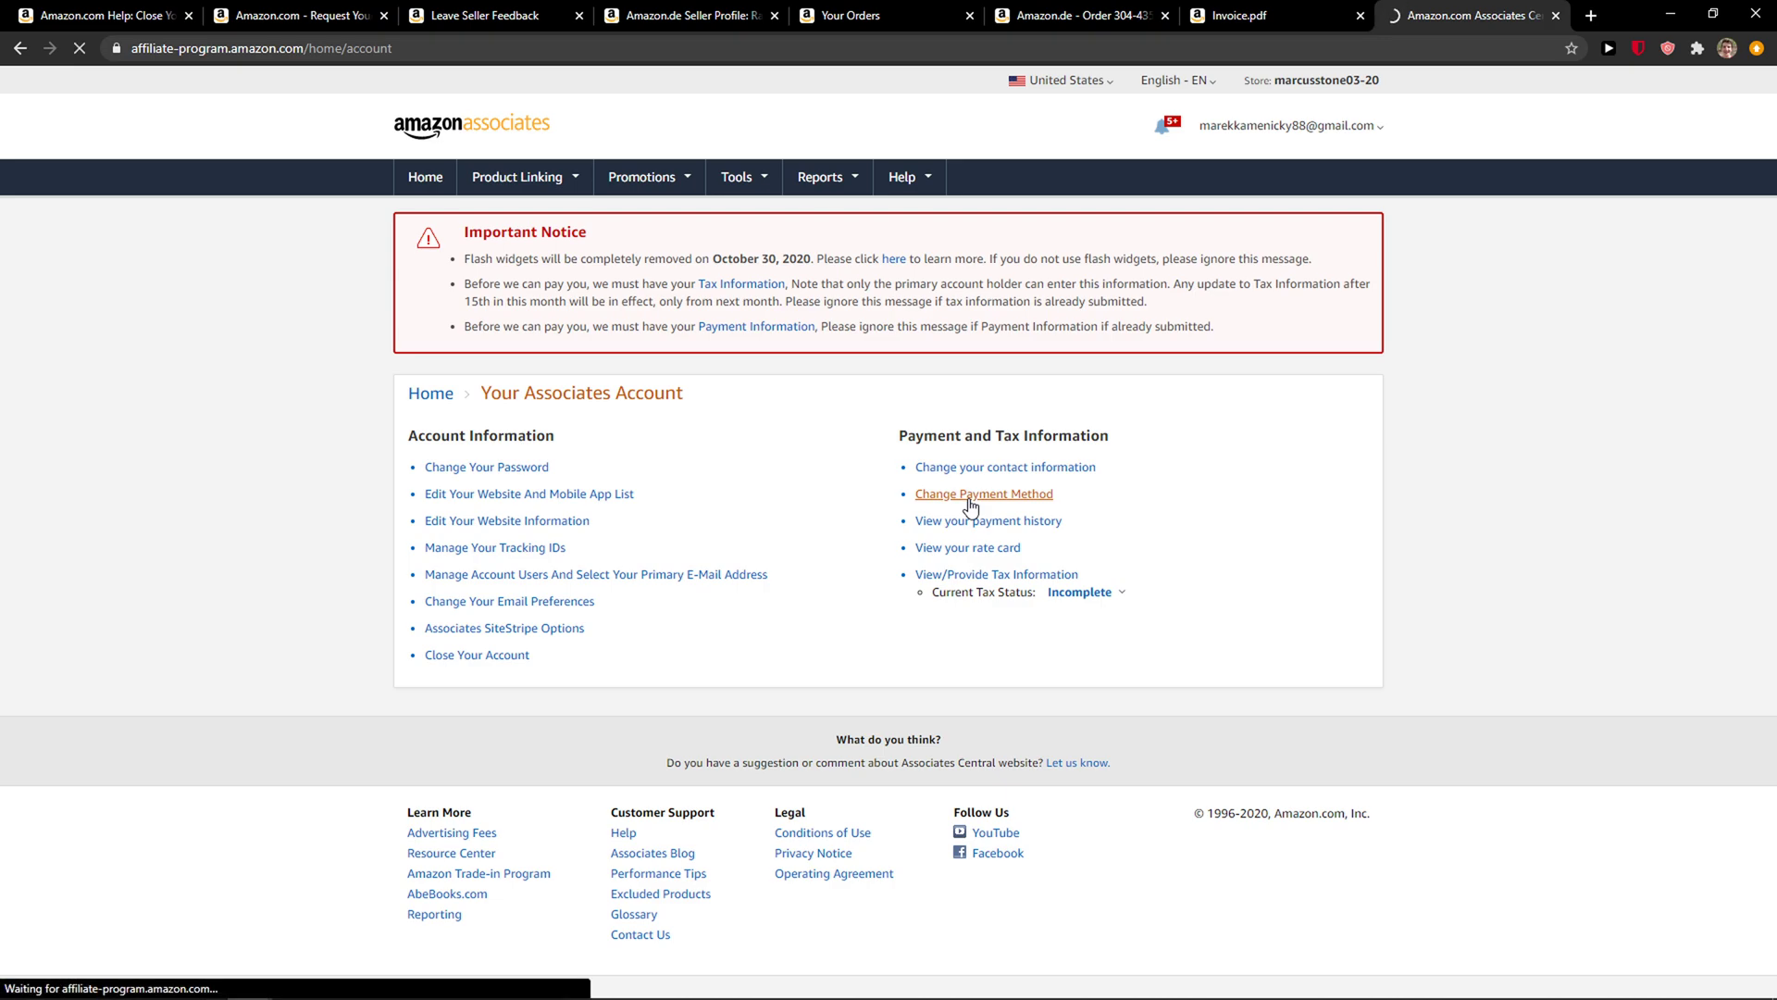
pyautogui.click(983, 493)
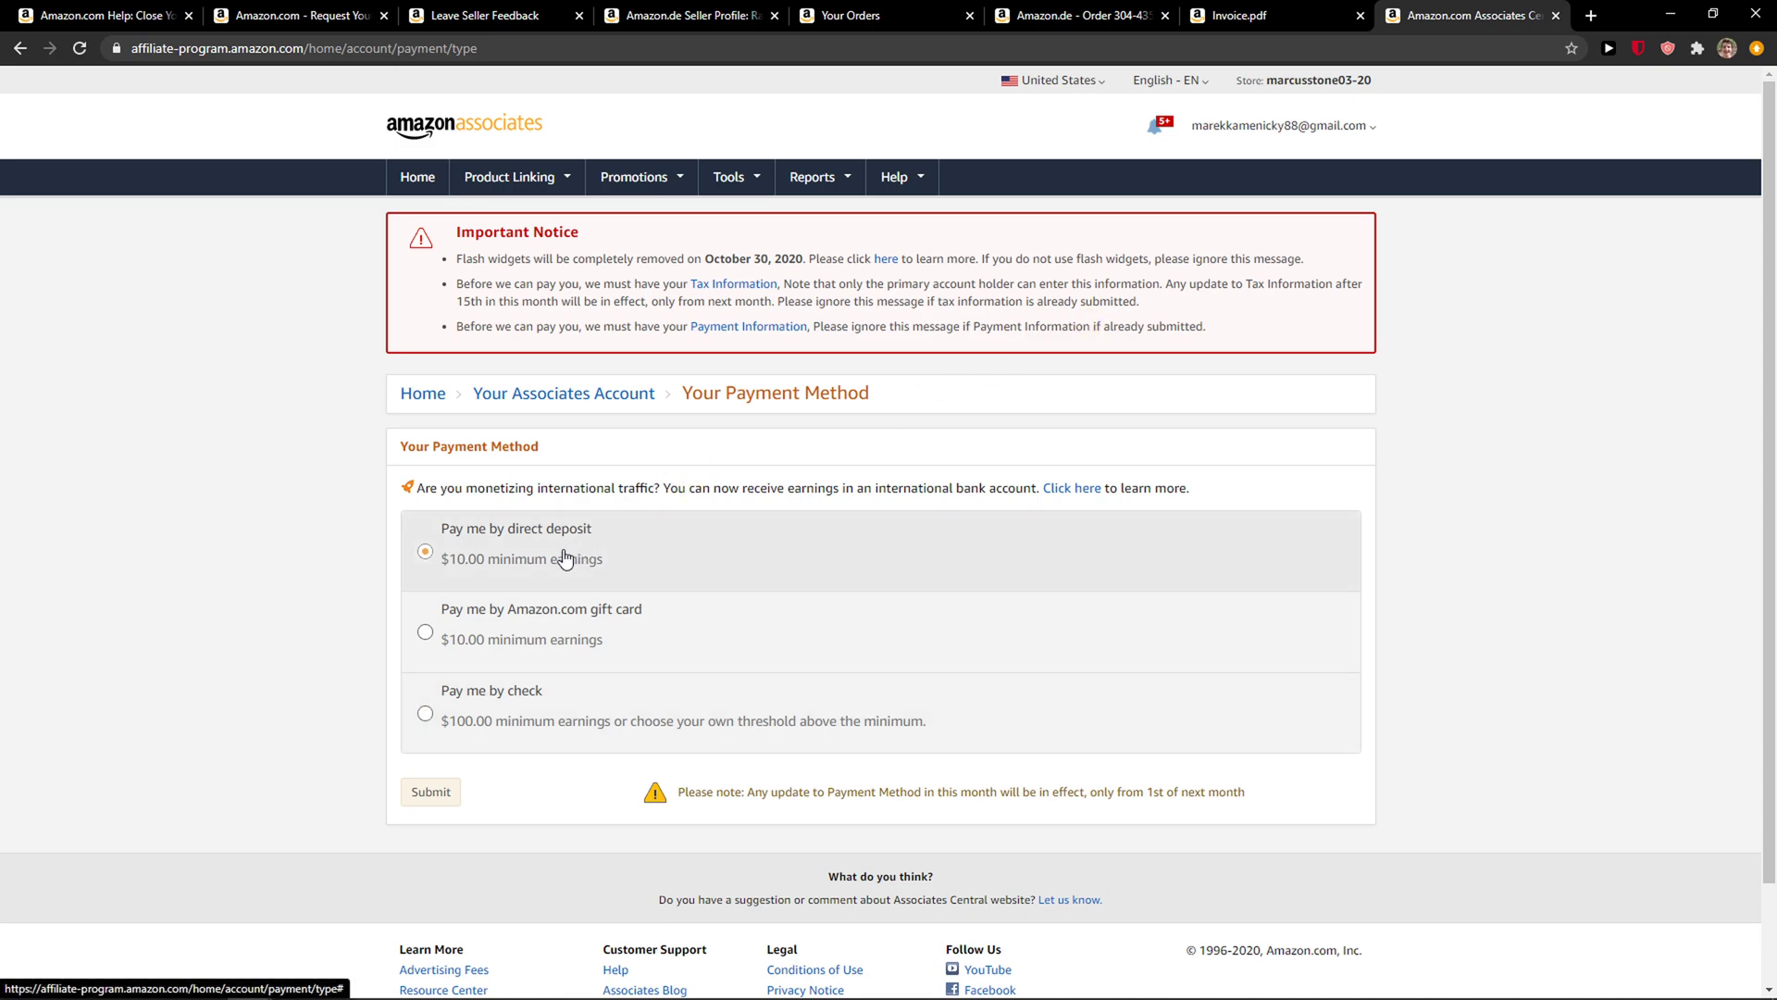
# Step: Select 'Pay me by direct deposit' as the payment method
pyautogui.click(424, 712)
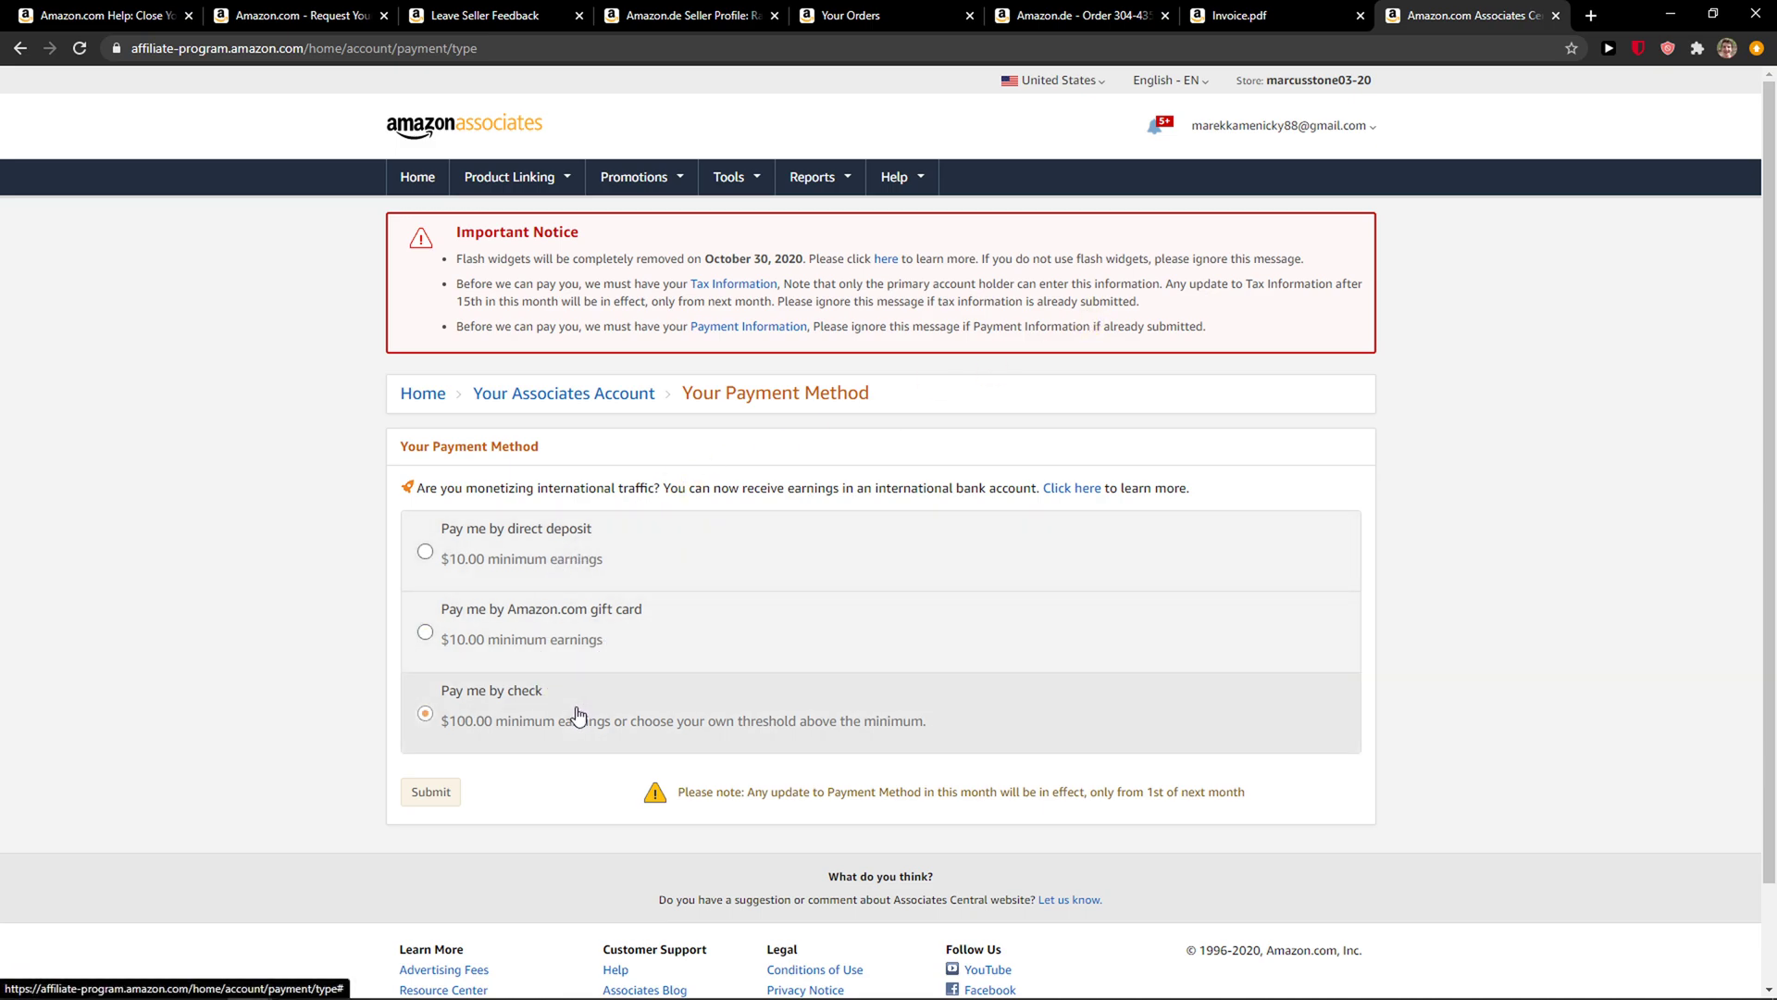
pyautogui.click(424, 551)
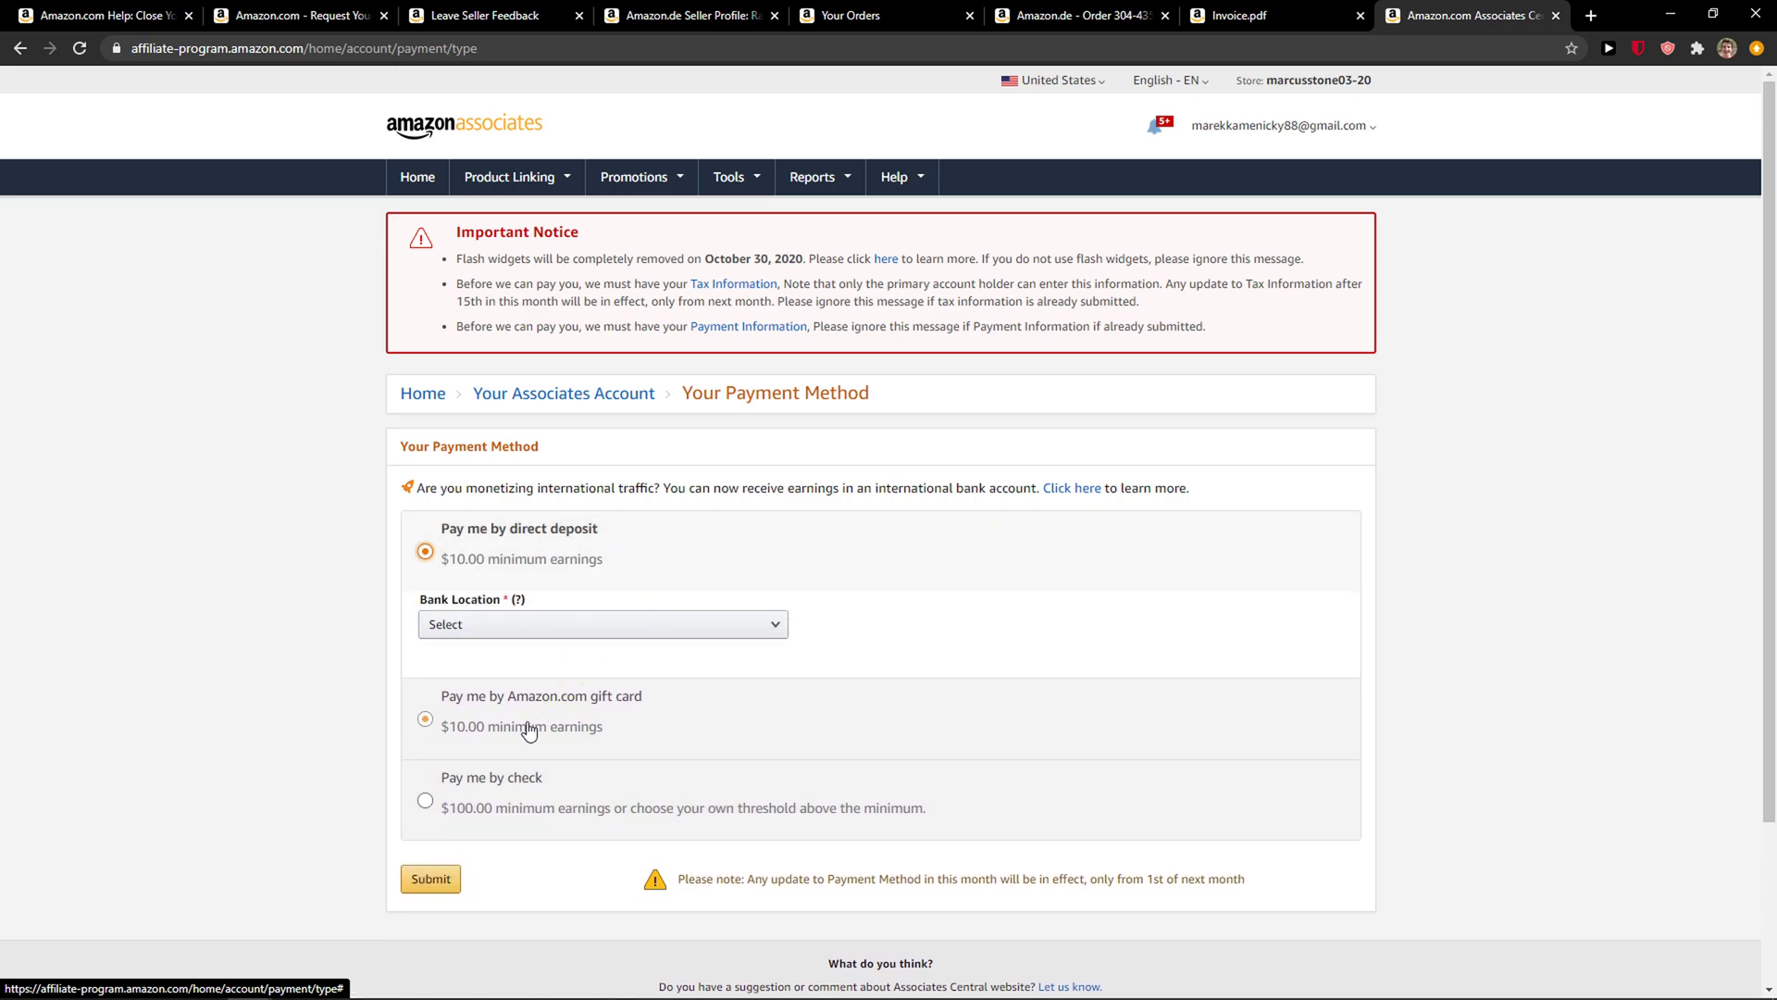
# Step: Choose Slovakia as the bank location and focus the Confirm IBAN field
pyautogui.click(602, 623)
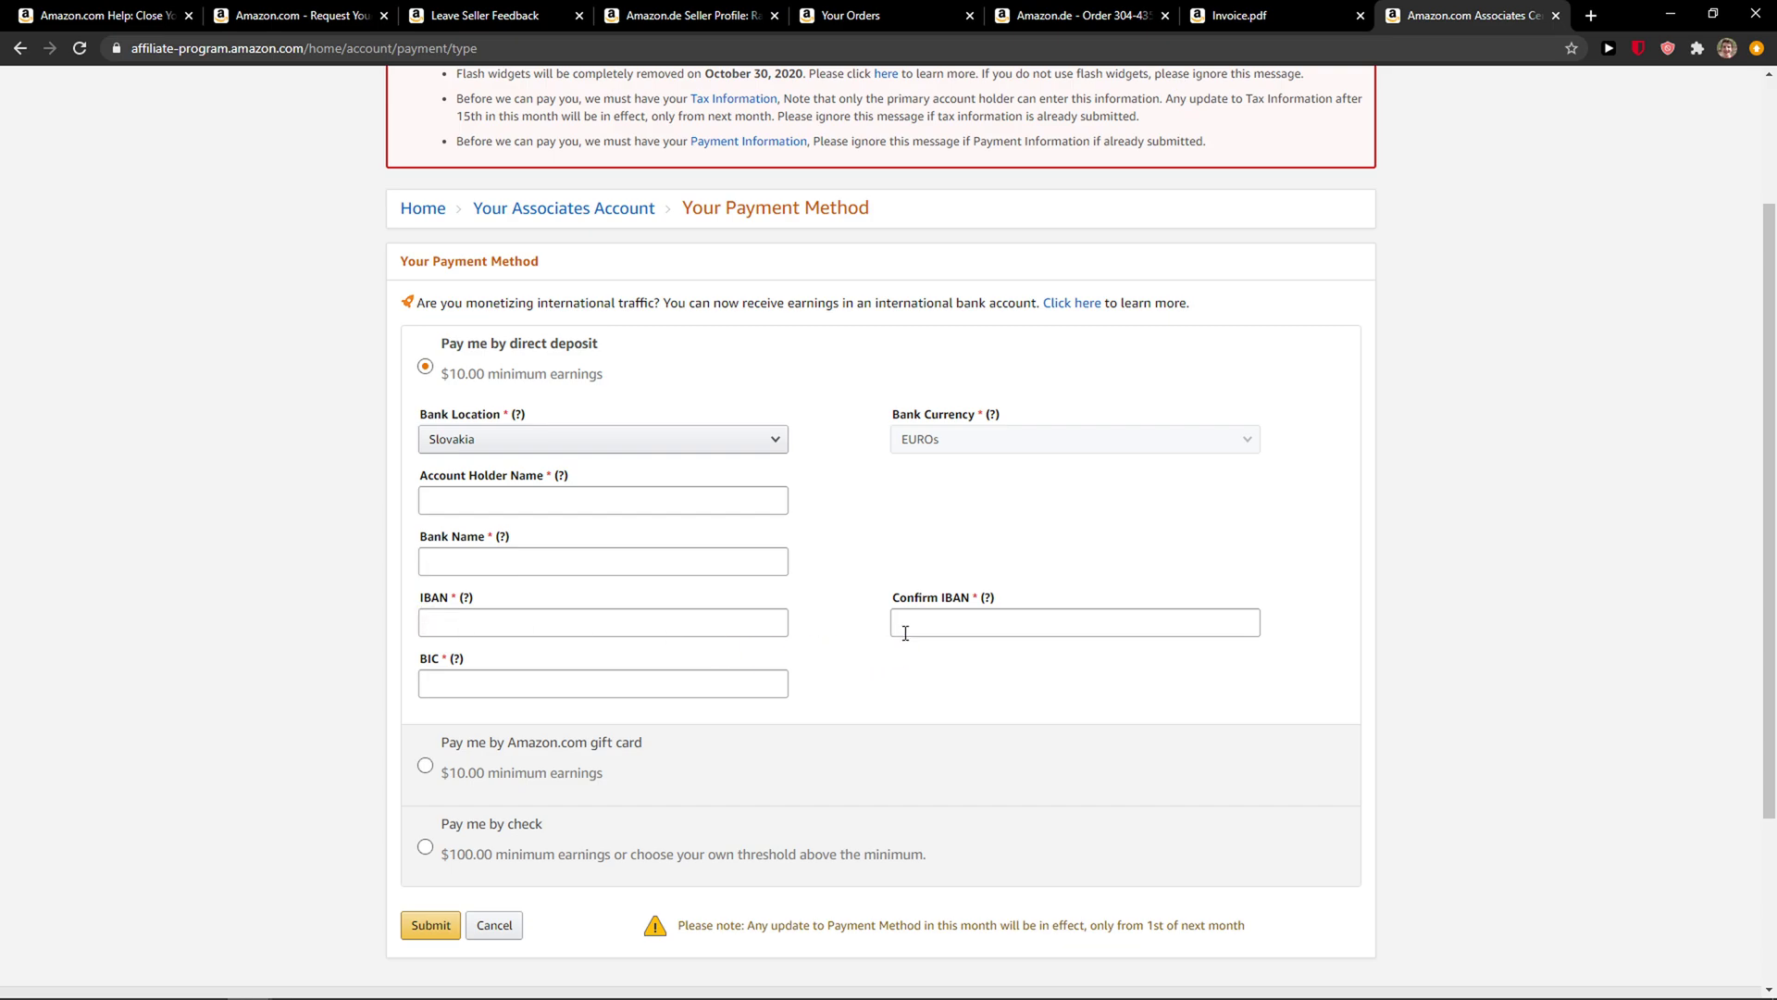
pyautogui.click(1073, 621)
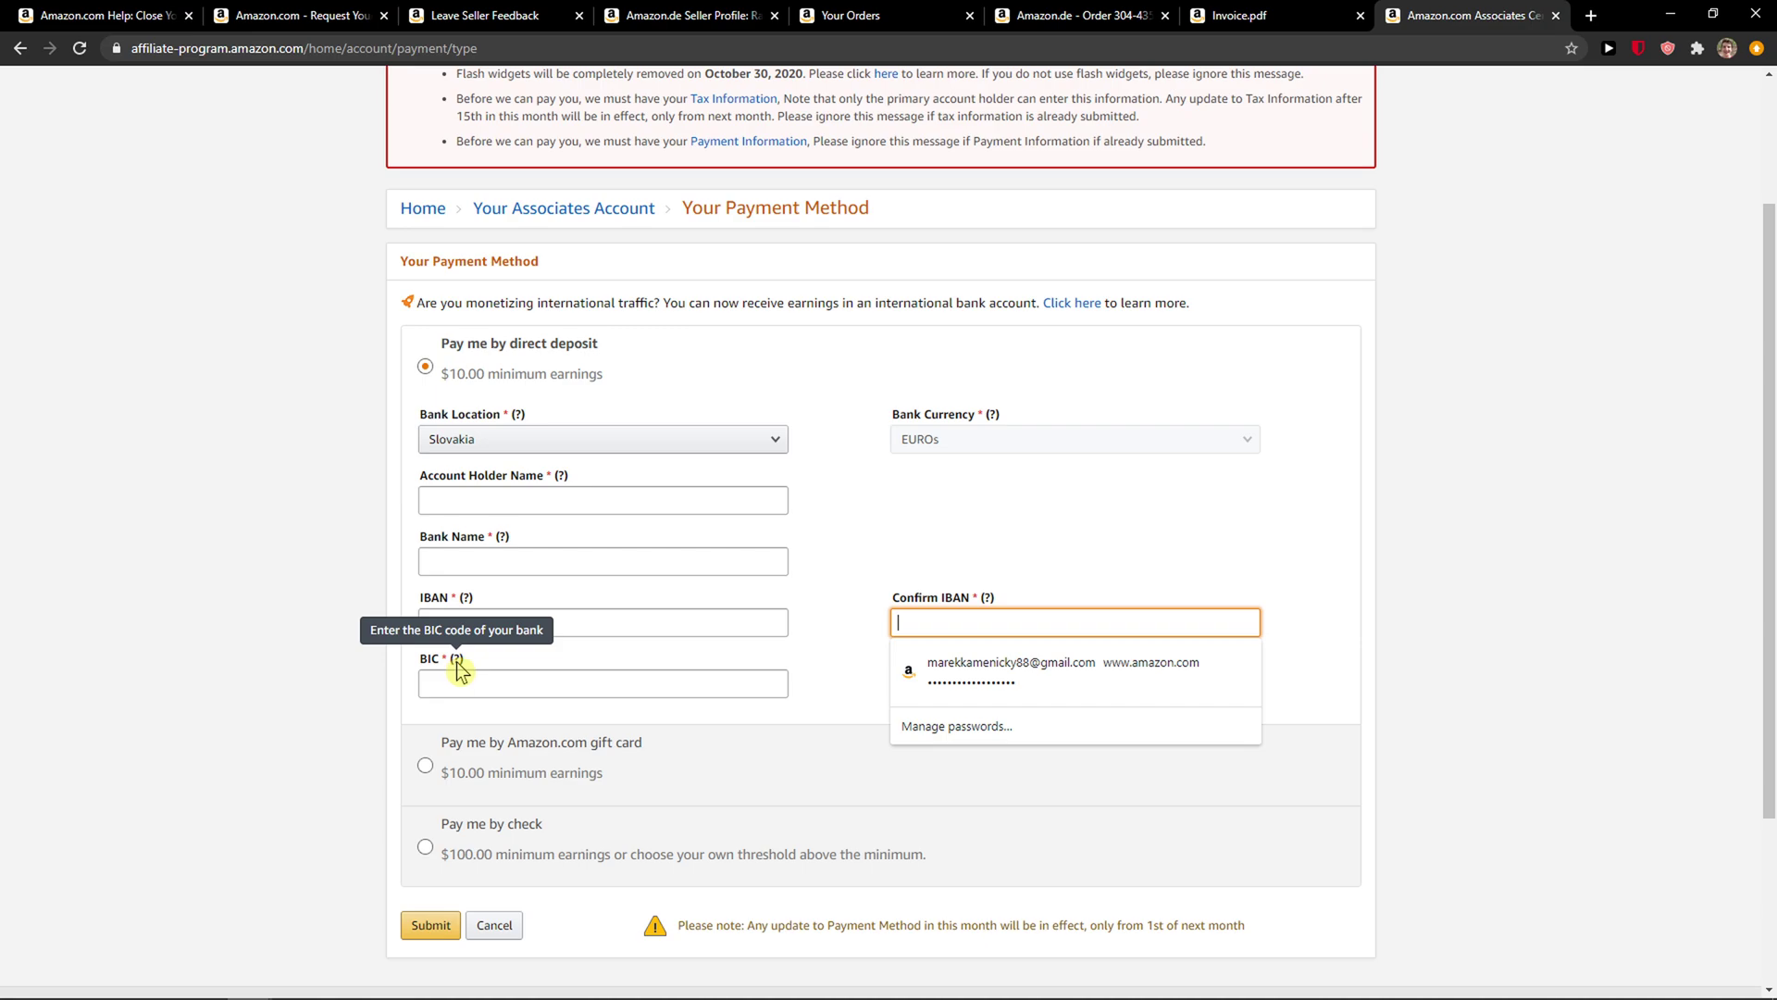